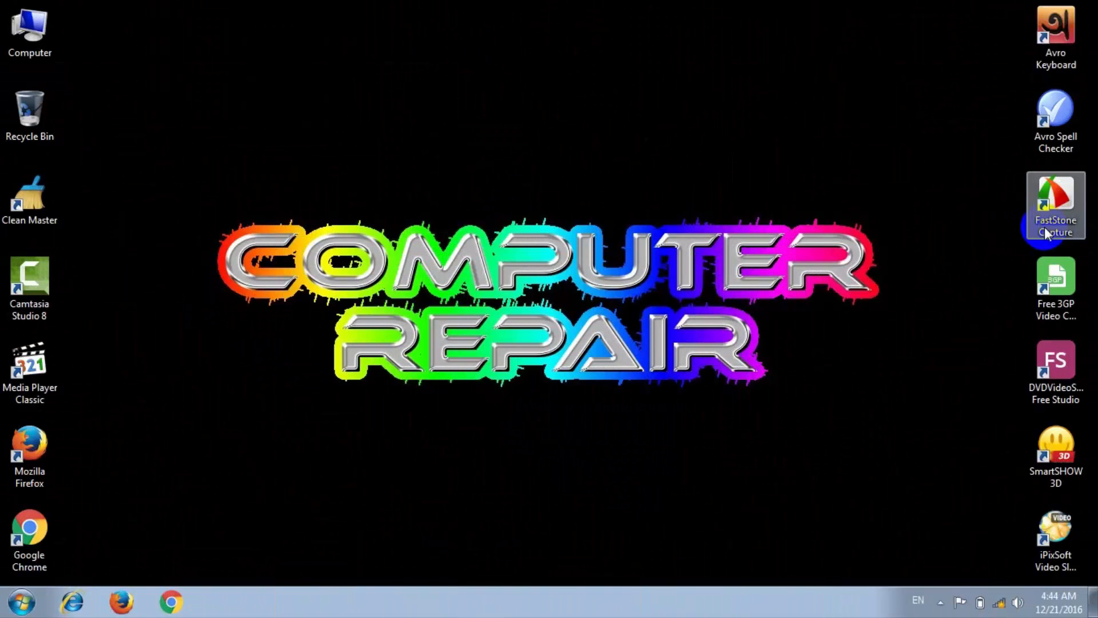
Step: Launch Notepad from the Run dialog with the 'notepad' command
key("Win+r")
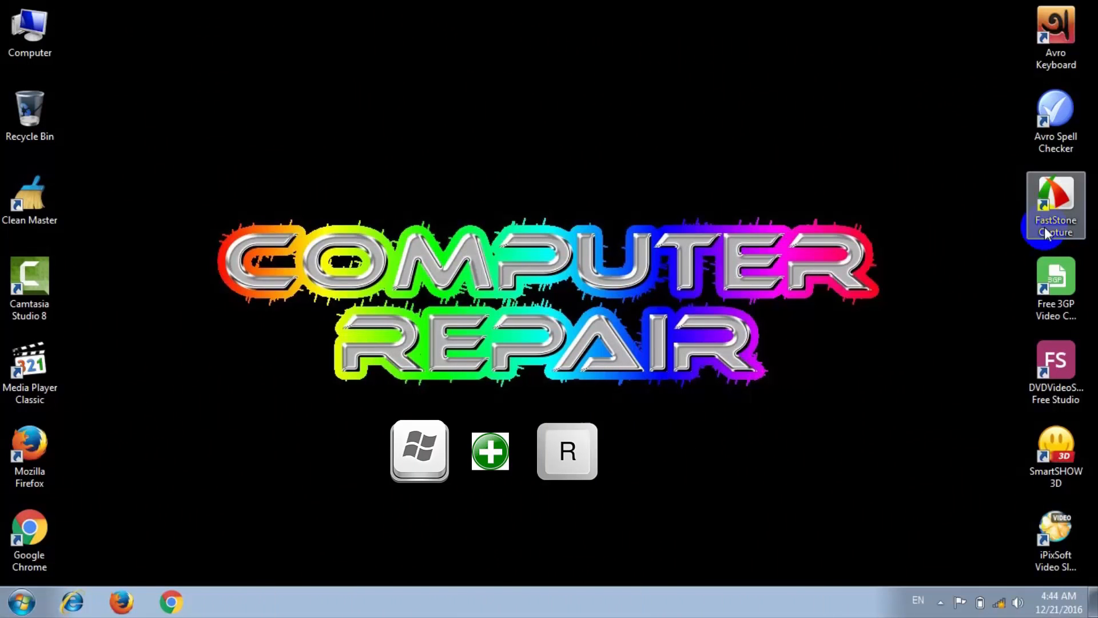
key("Win+r")
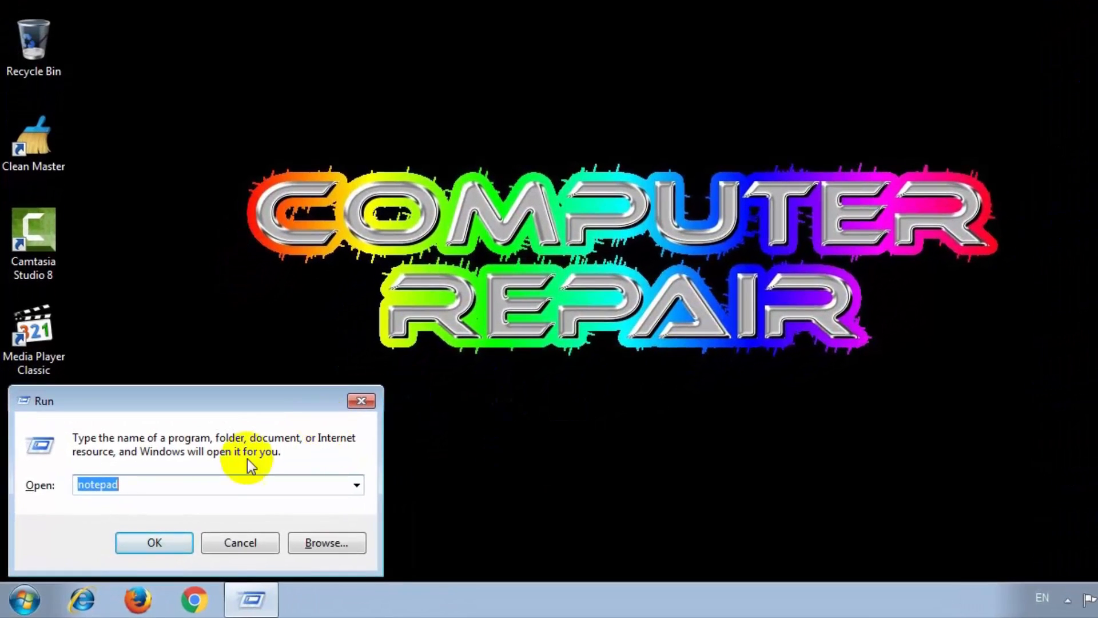
left_click(196, 484)
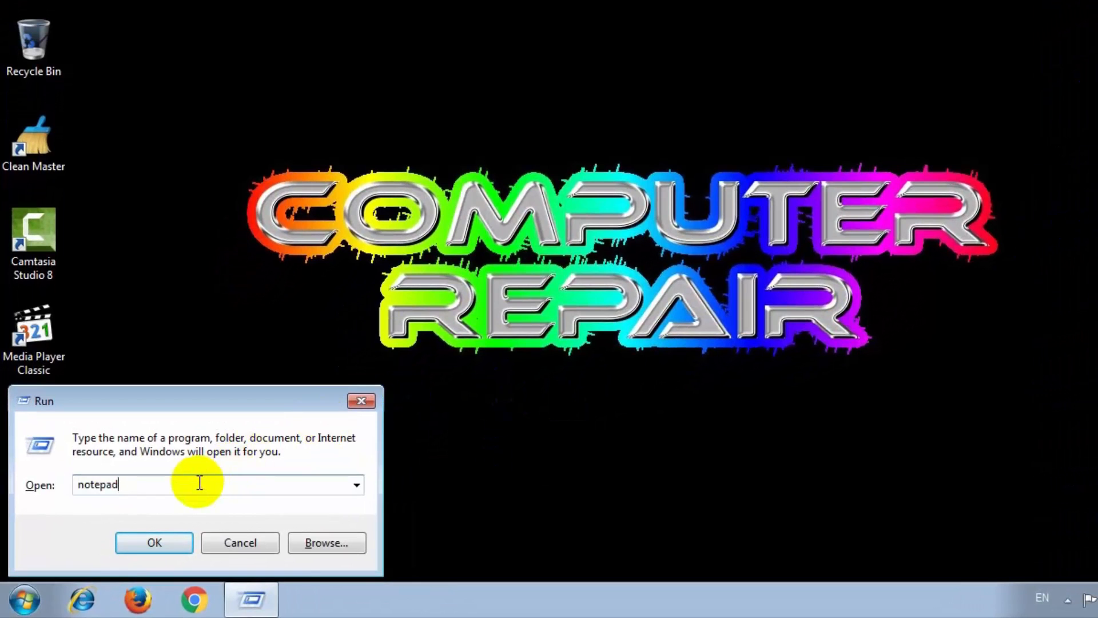
left_click(154, 542)
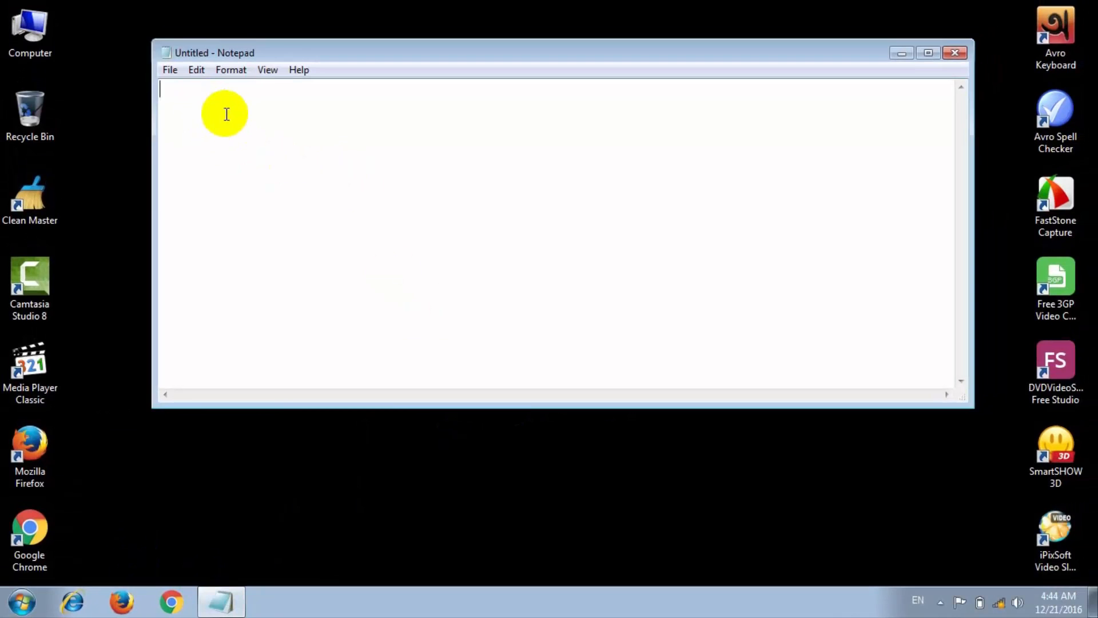
type("@")
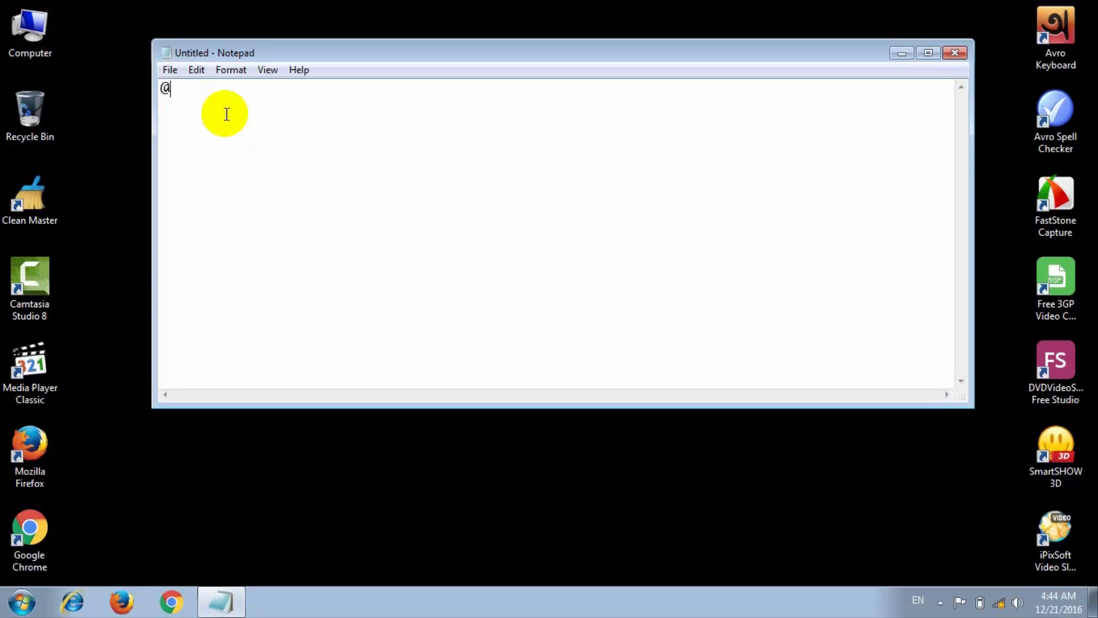
type("echo o")
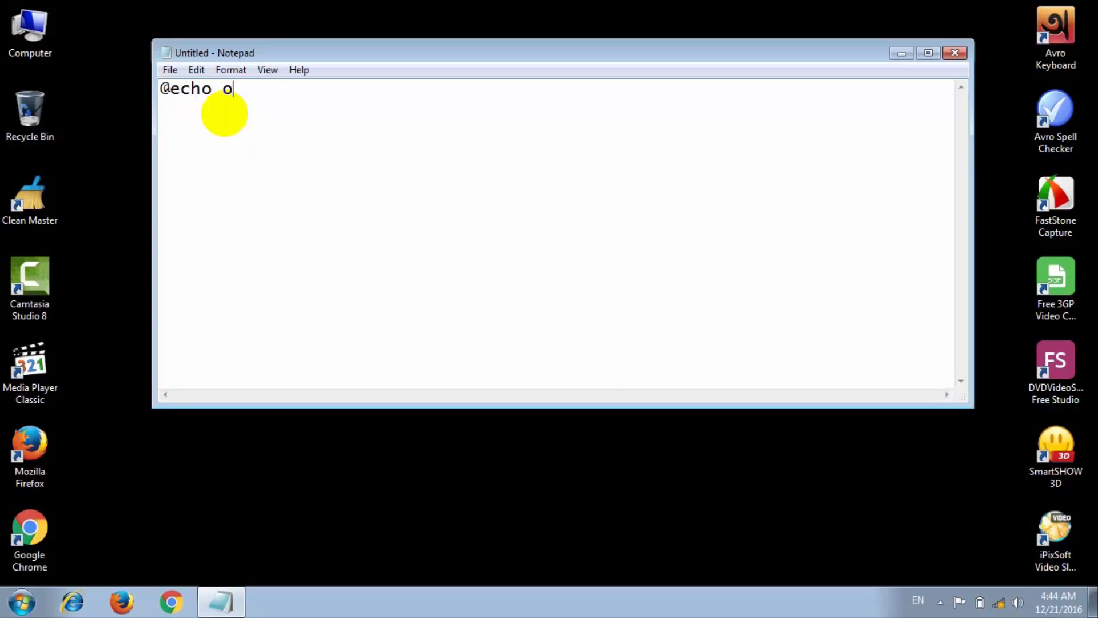
type("ff")
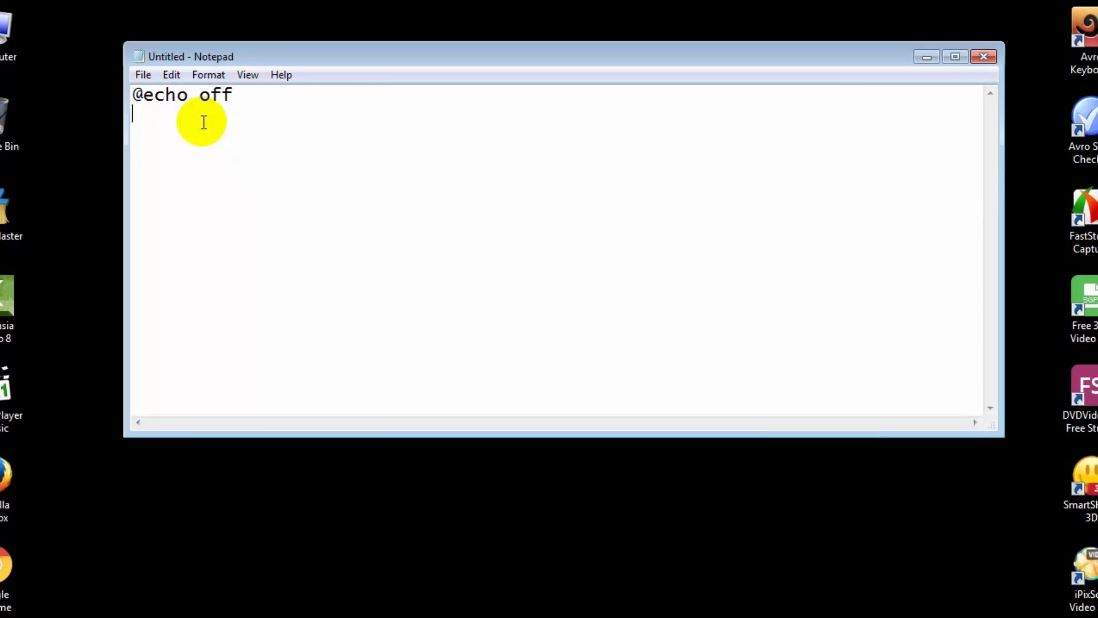
type("pause")
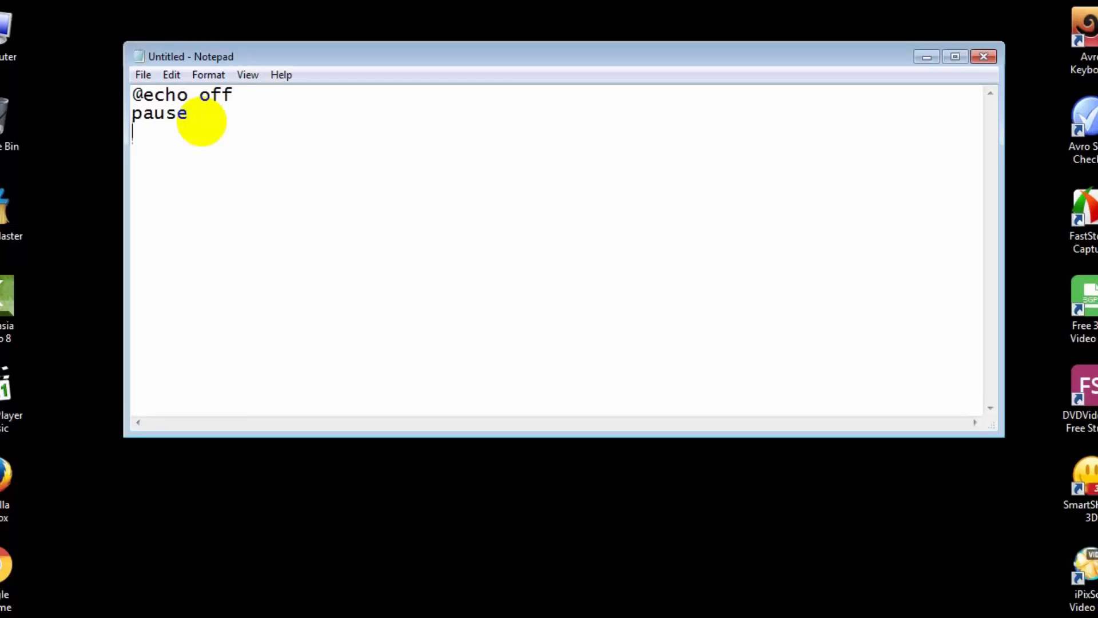
type("colo")
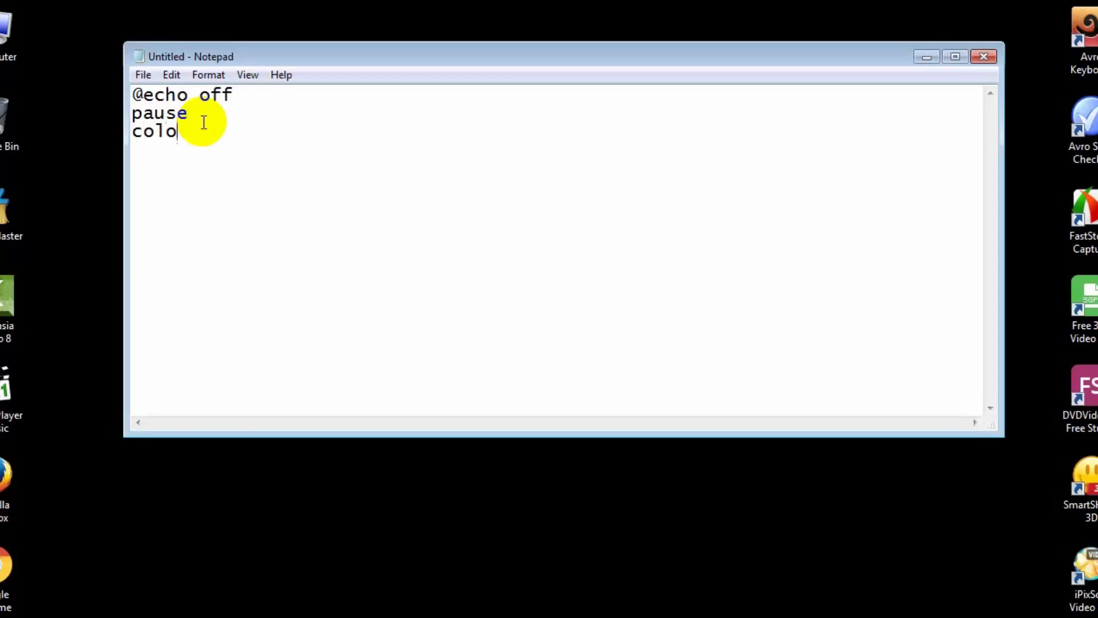
type("r 0a")
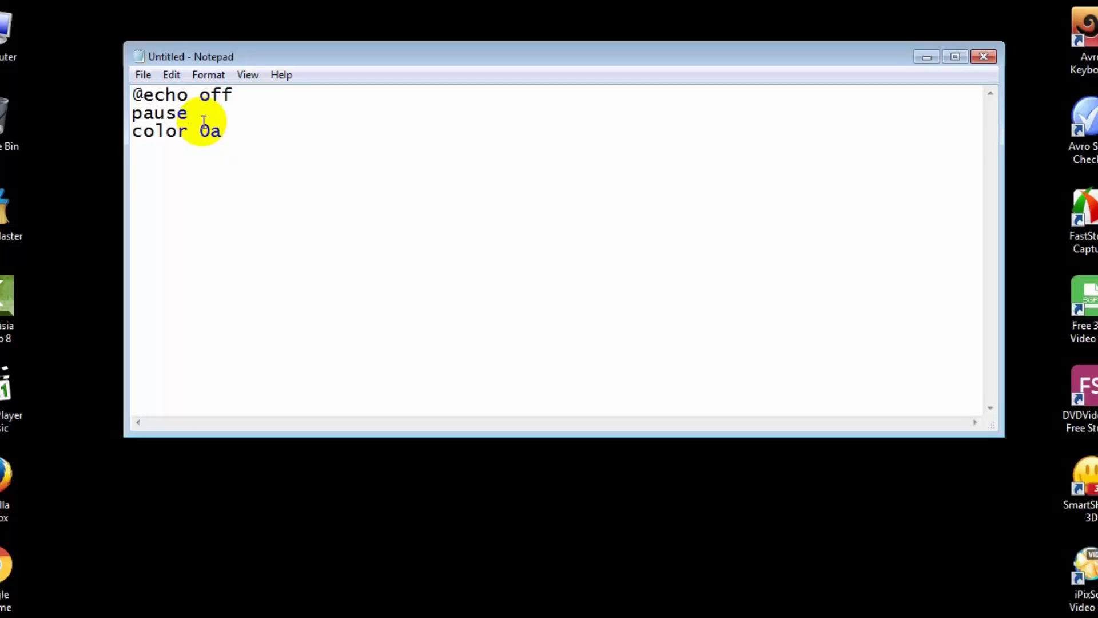
type("mod")
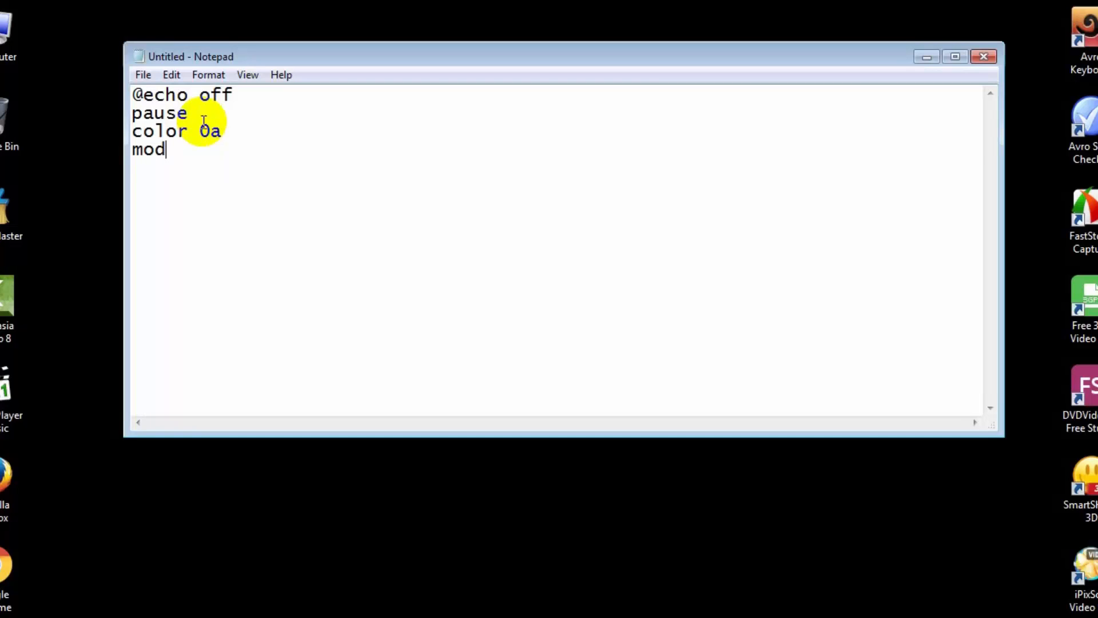
type("e 1000")
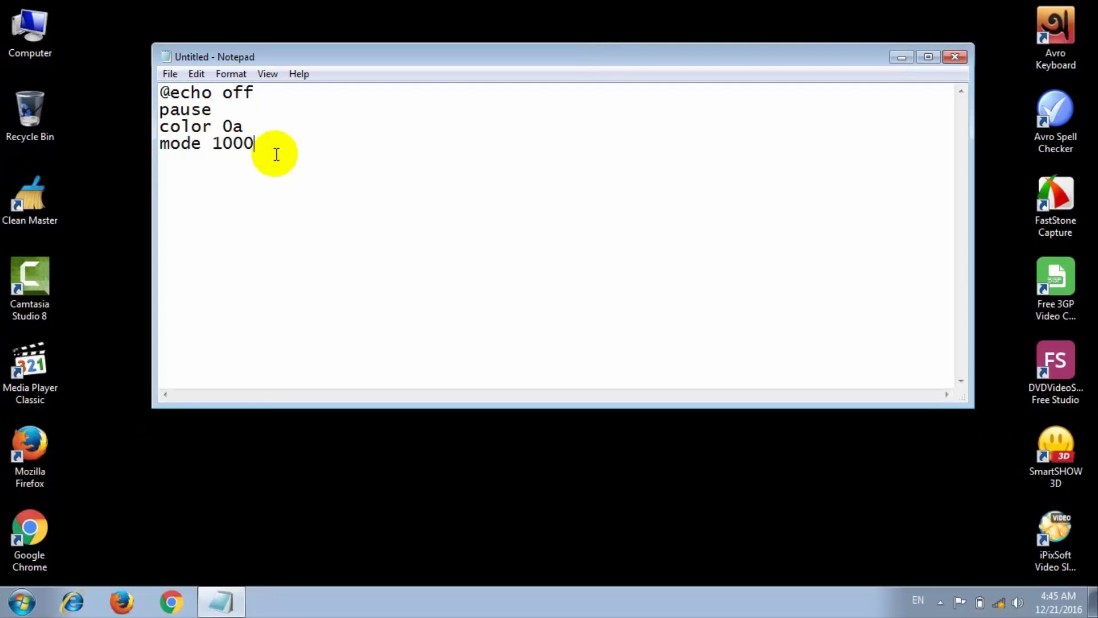
Step: Add a blank line, the :a label, and echo %random%
key("Return")
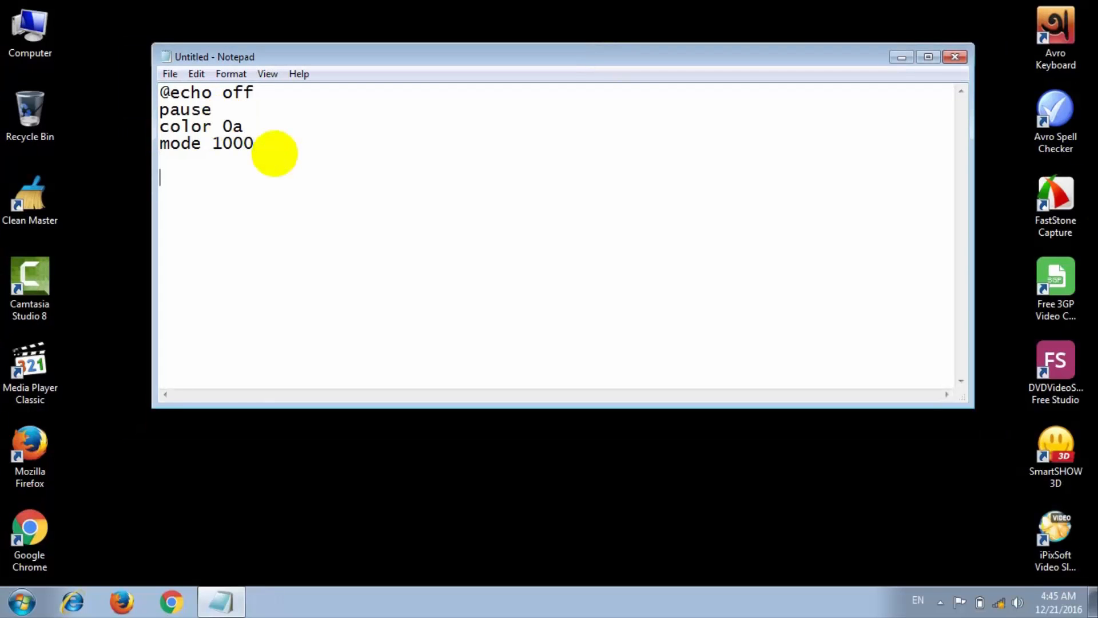
type(":")
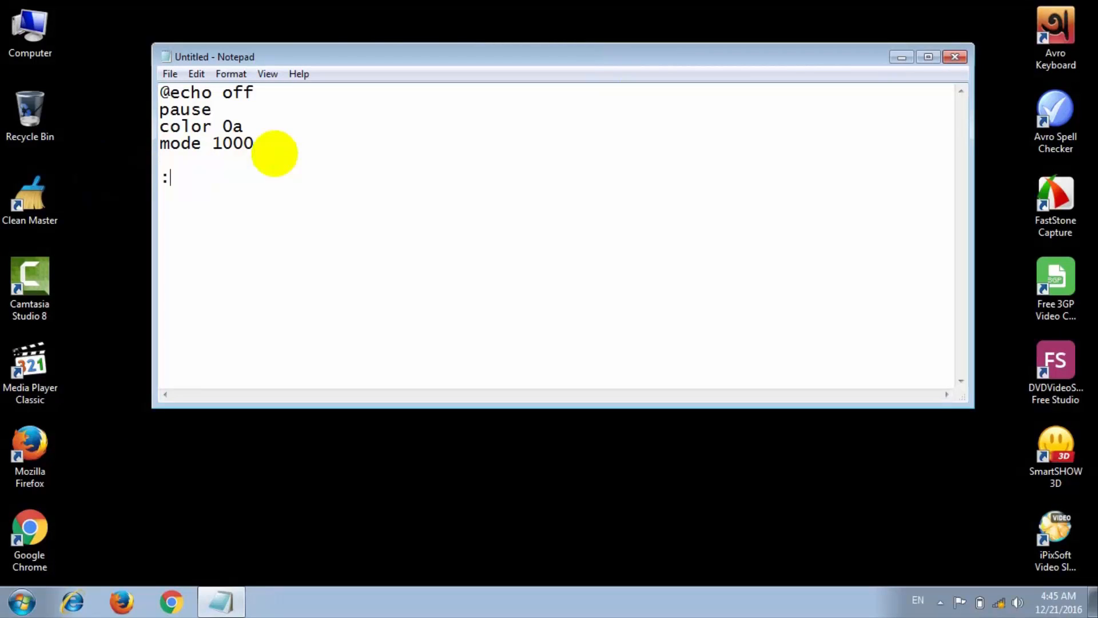
type("a")
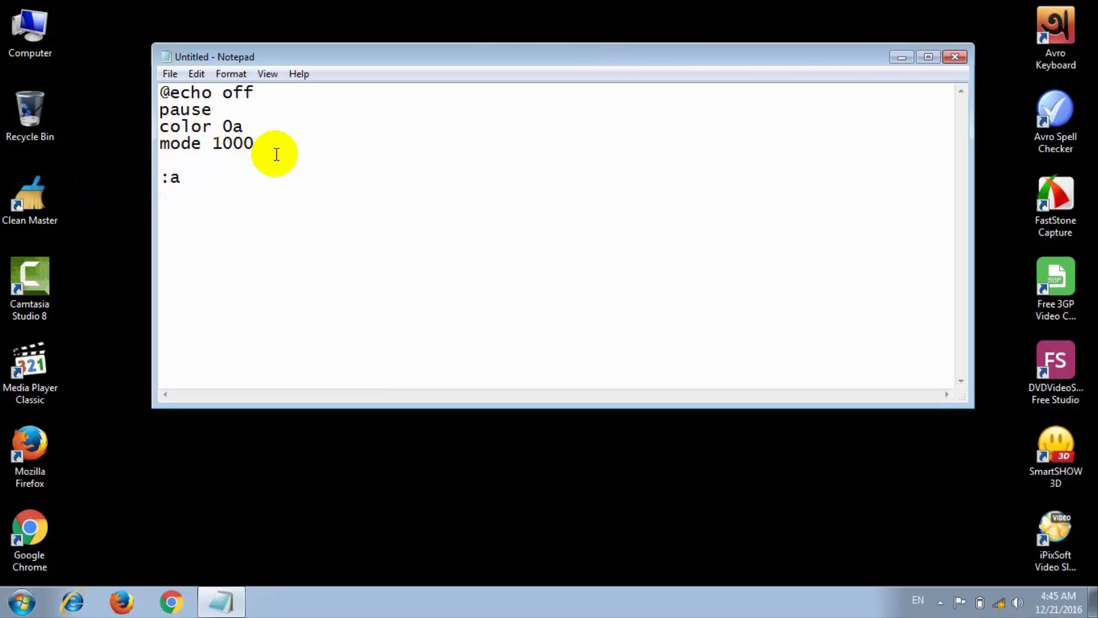
type("ech")
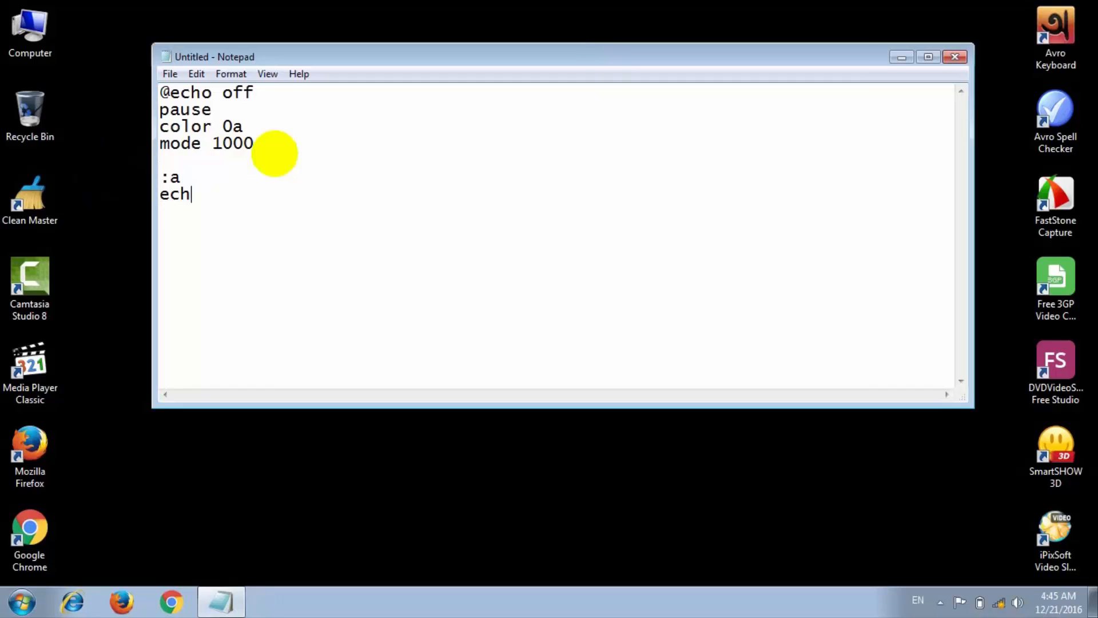
type("o")
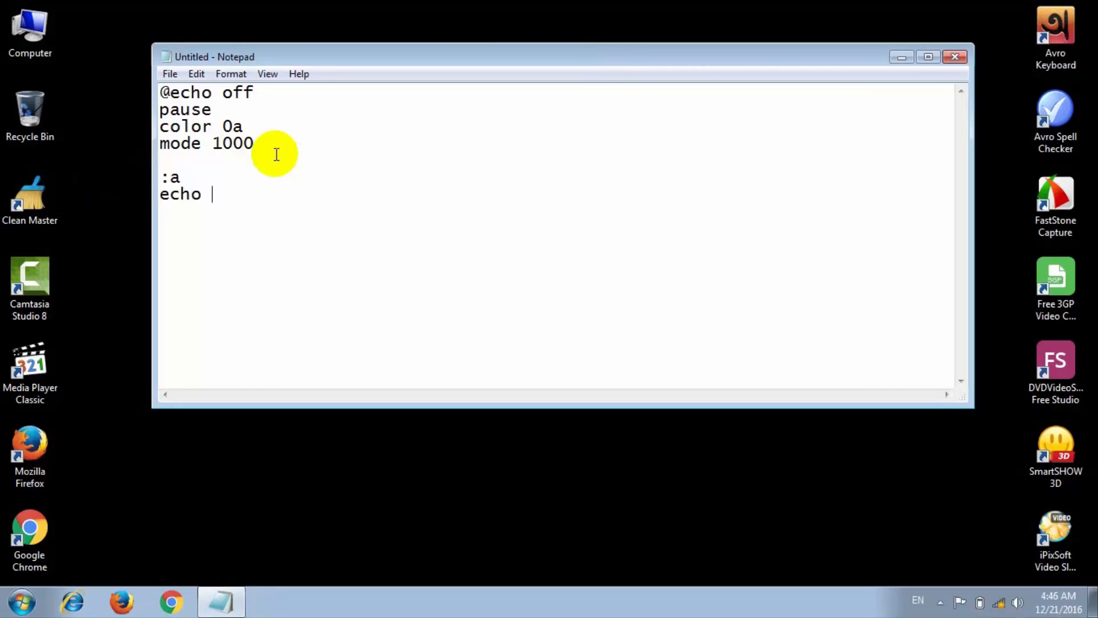
type("%rand")
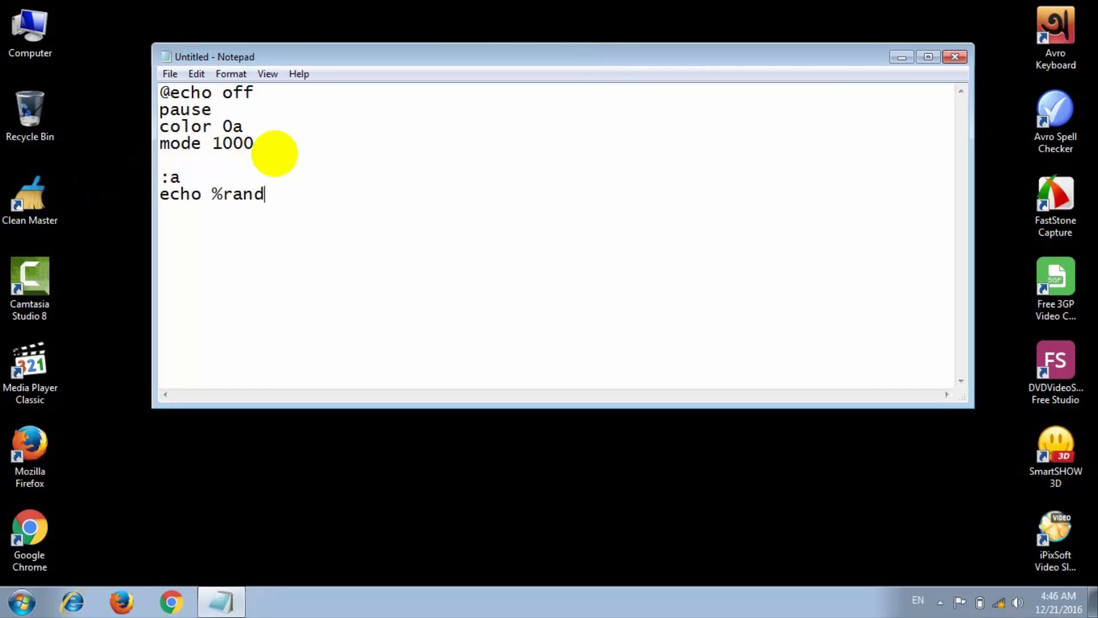
type("om%")
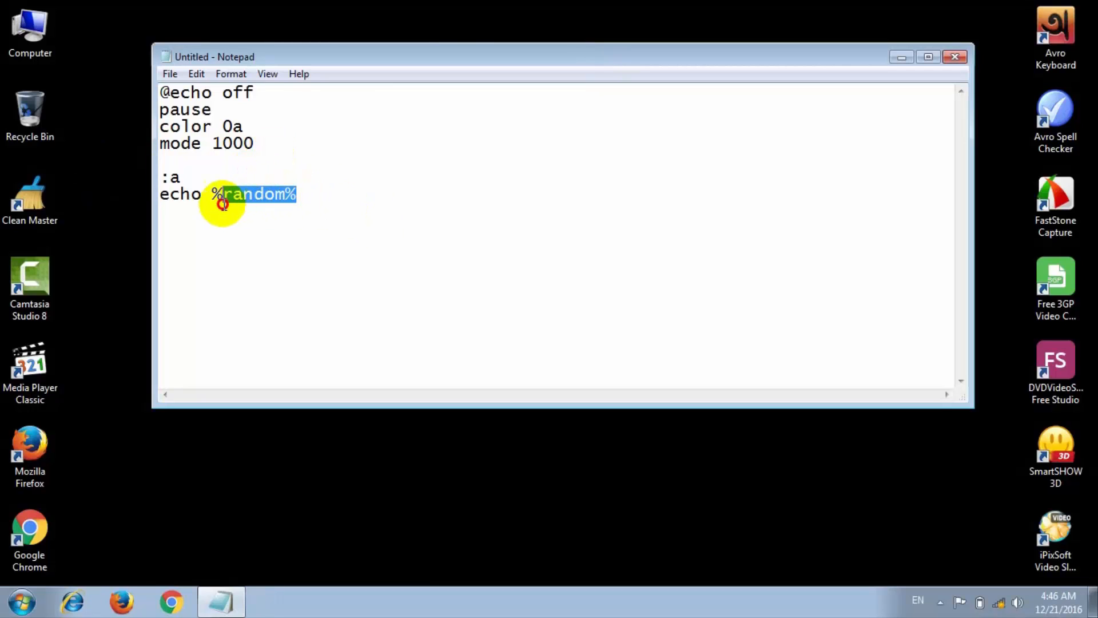
Step: Paste %random% repeatedly on the echo line and add a 'goto a' loop line
key("ctrl+c")
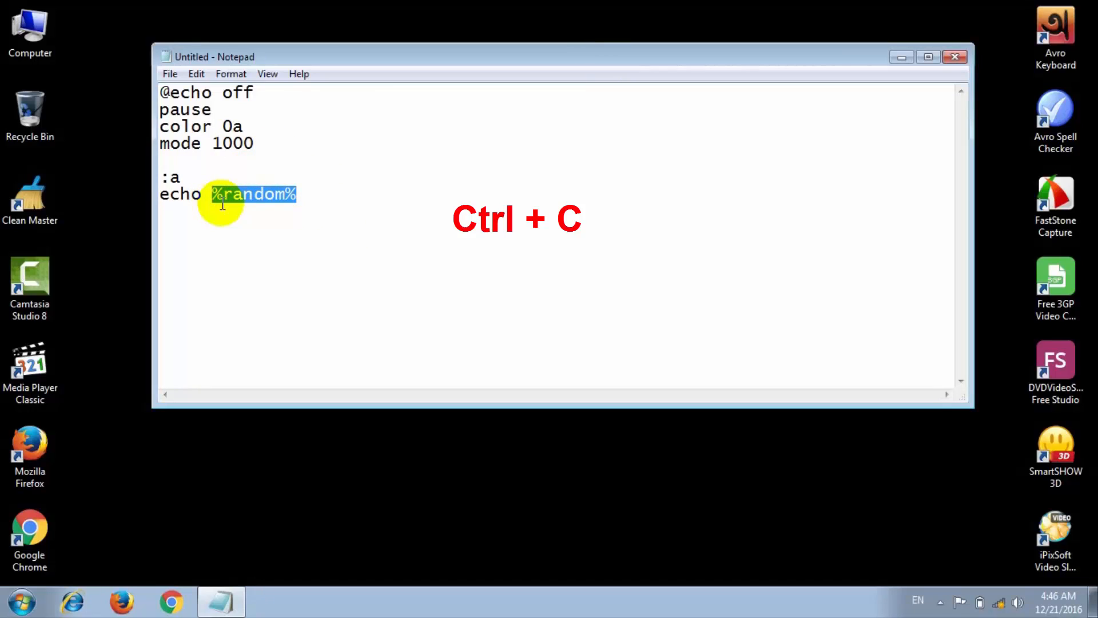
key("ctrl+c")
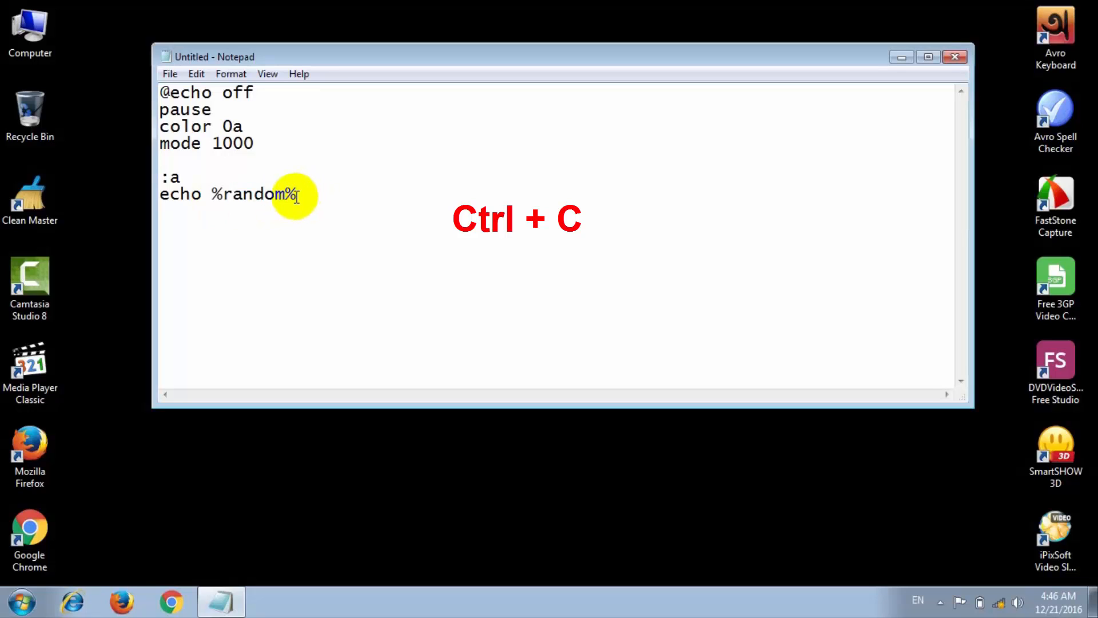
key("ctrl+c")
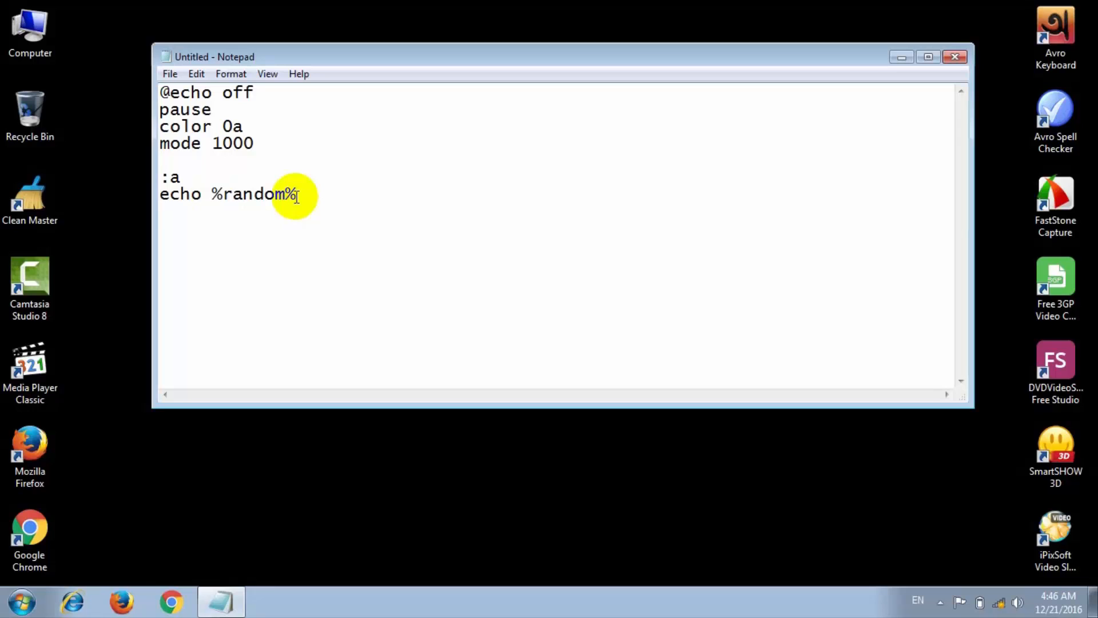
key("ctrl+v")
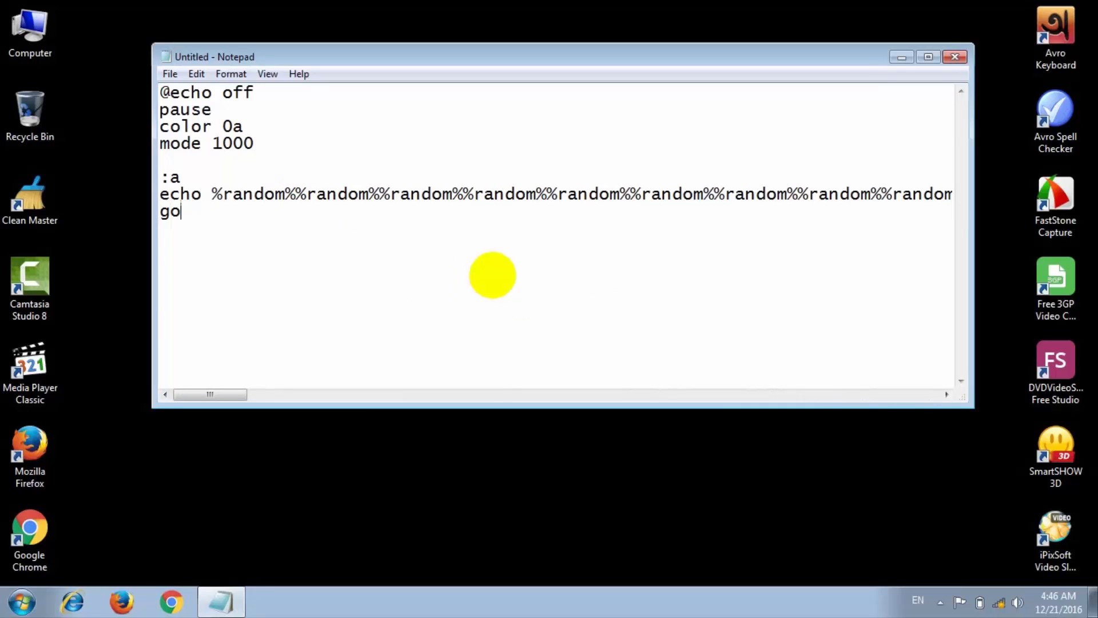
type("to a")
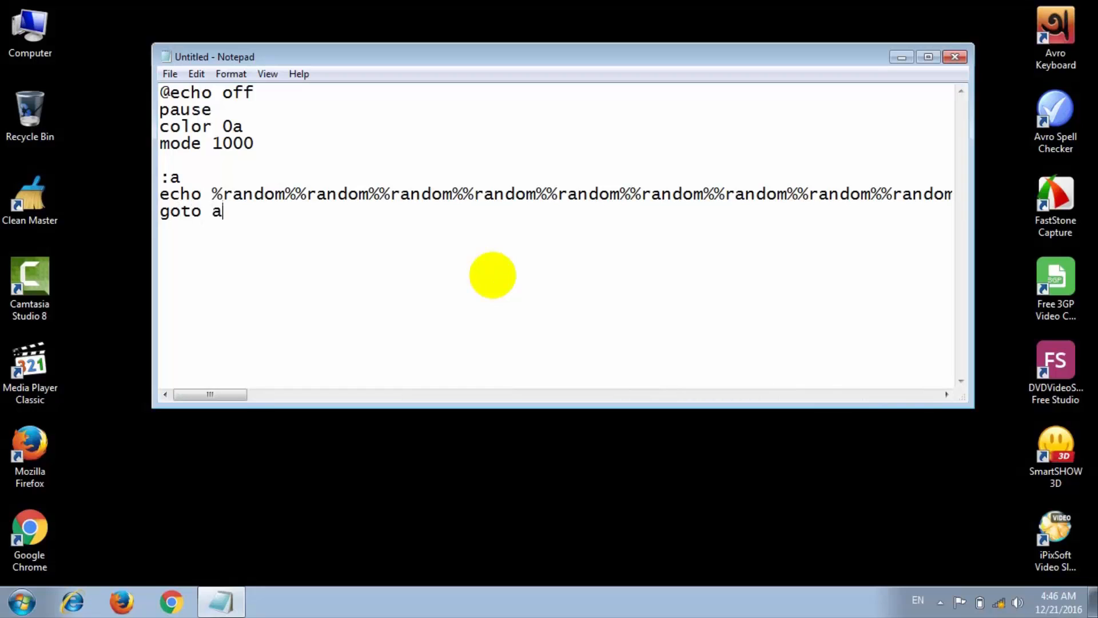
mouse_move(293, 211)
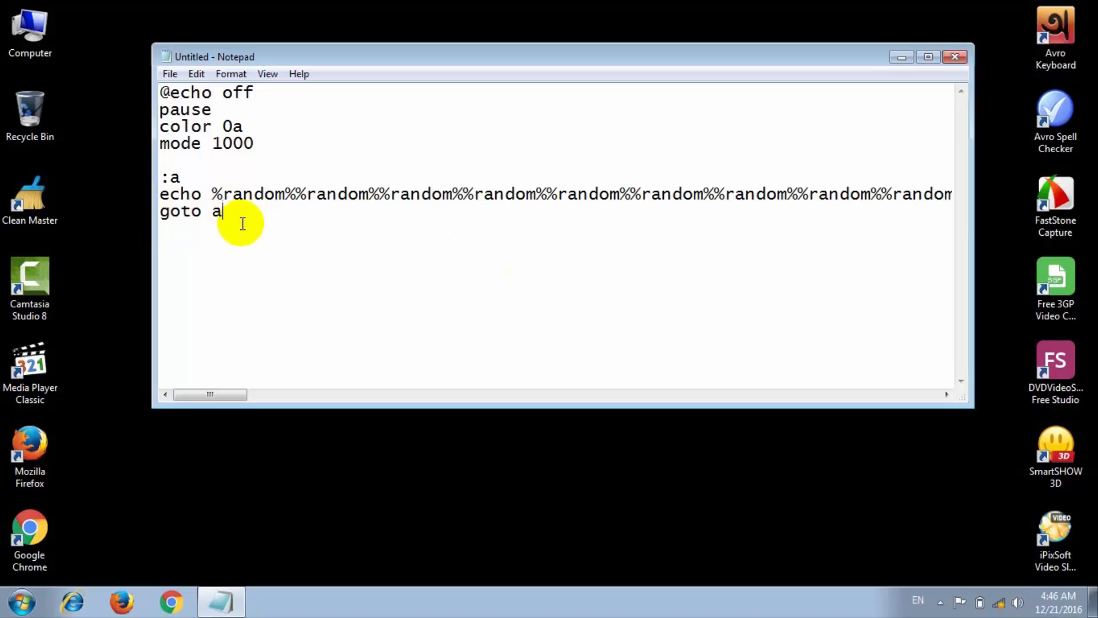
mouse_move(195, 176)
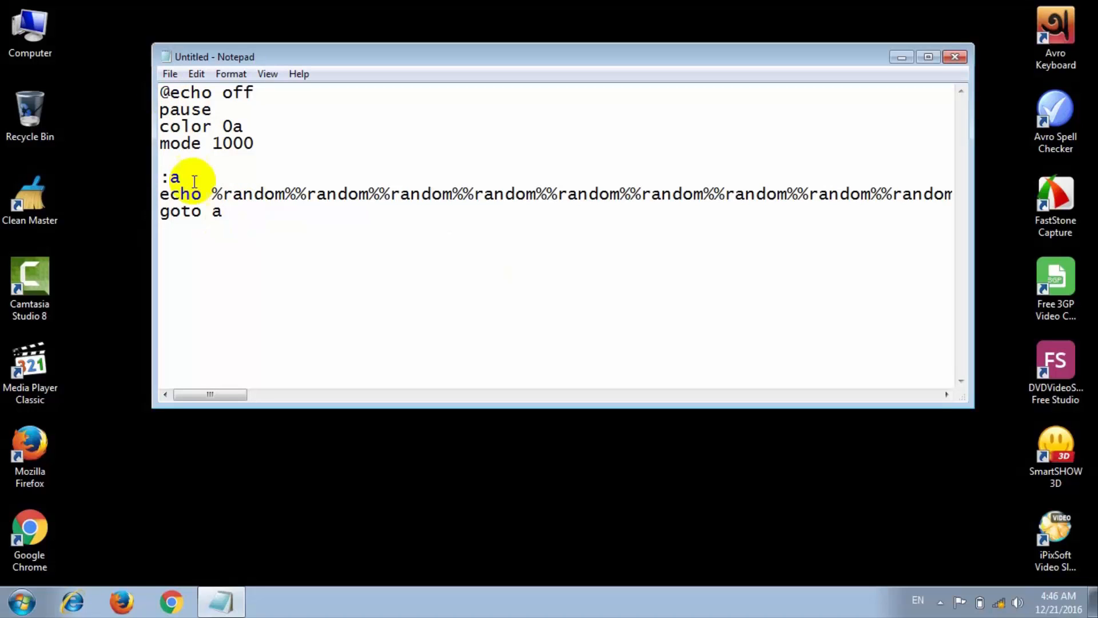
mouse_move(254, 235)
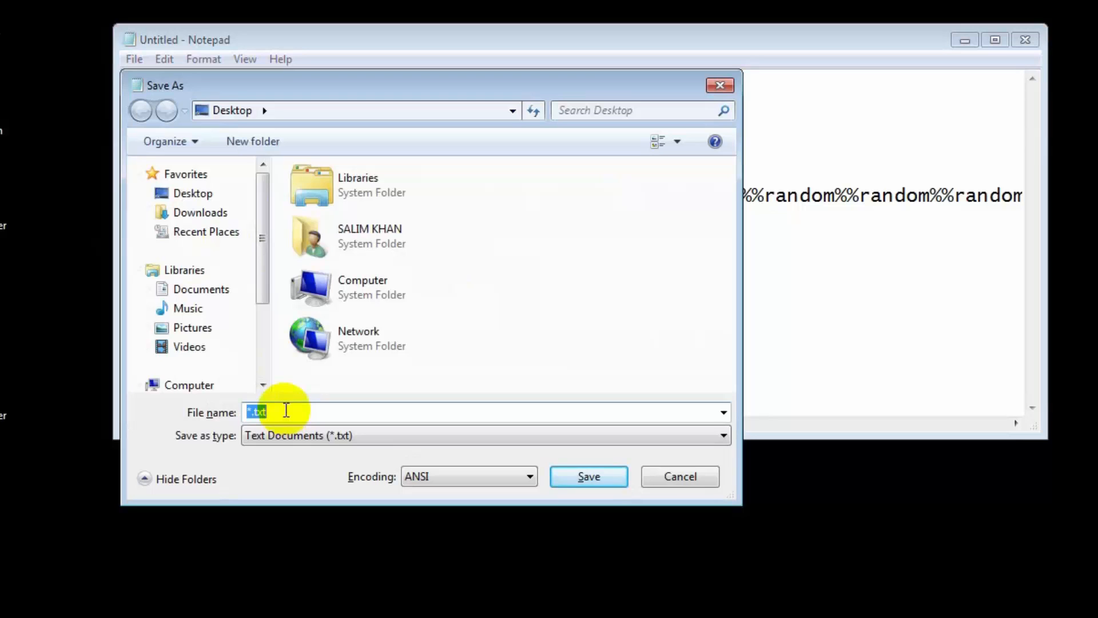
Step: Save the script to the Desktop as matrix.bat with file type All Files
type("matrix.")
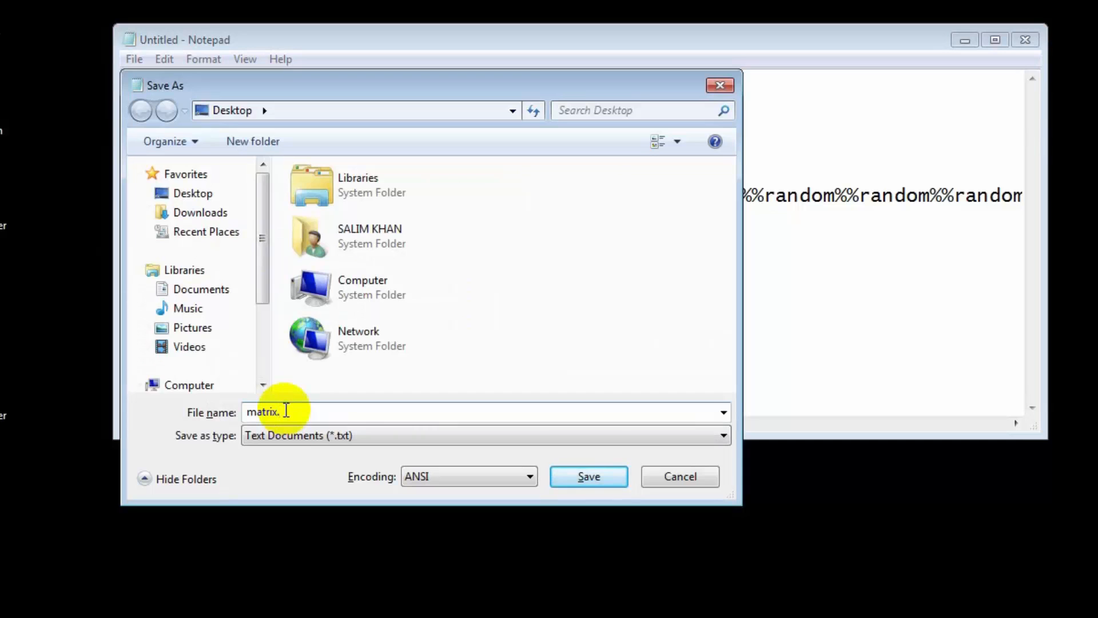
type("bat")
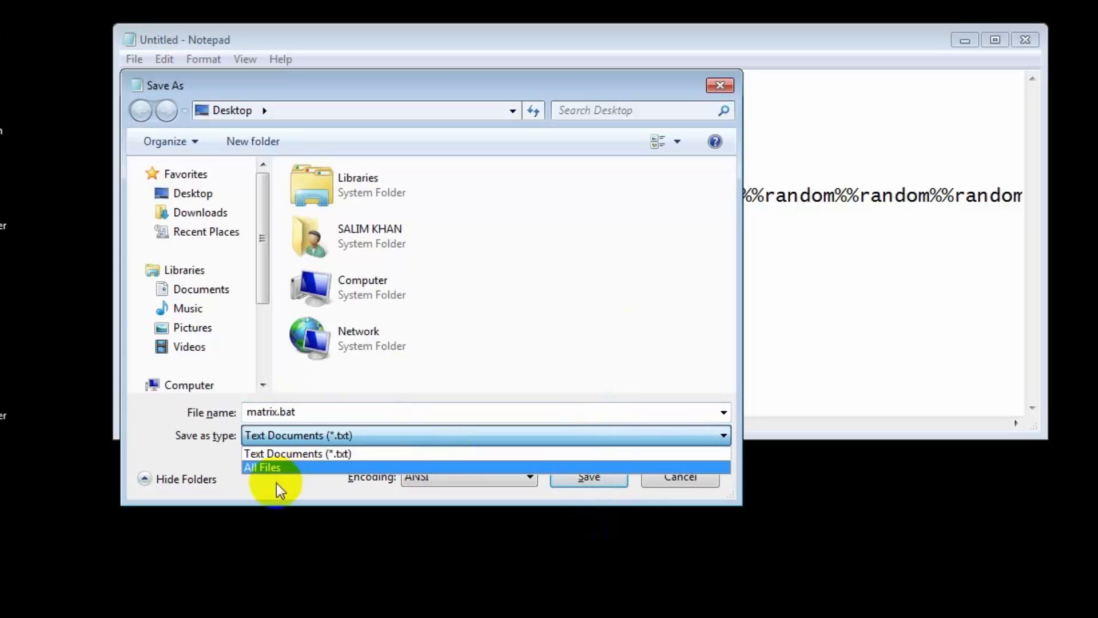
left_click(263, 467)
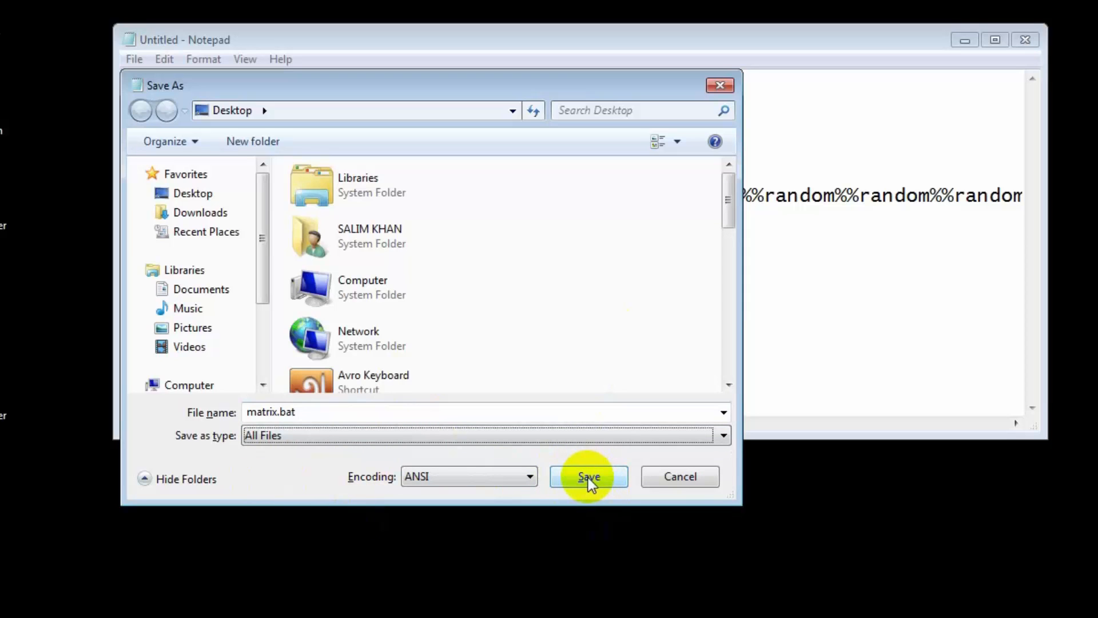
left_click(588, 477)
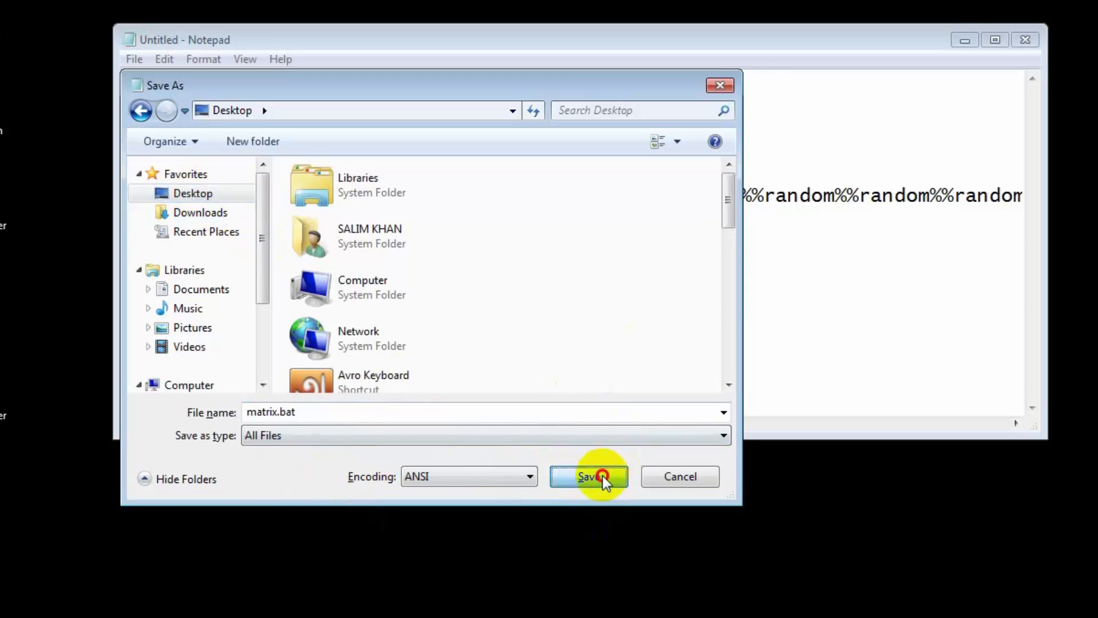
left_click(589, 476)
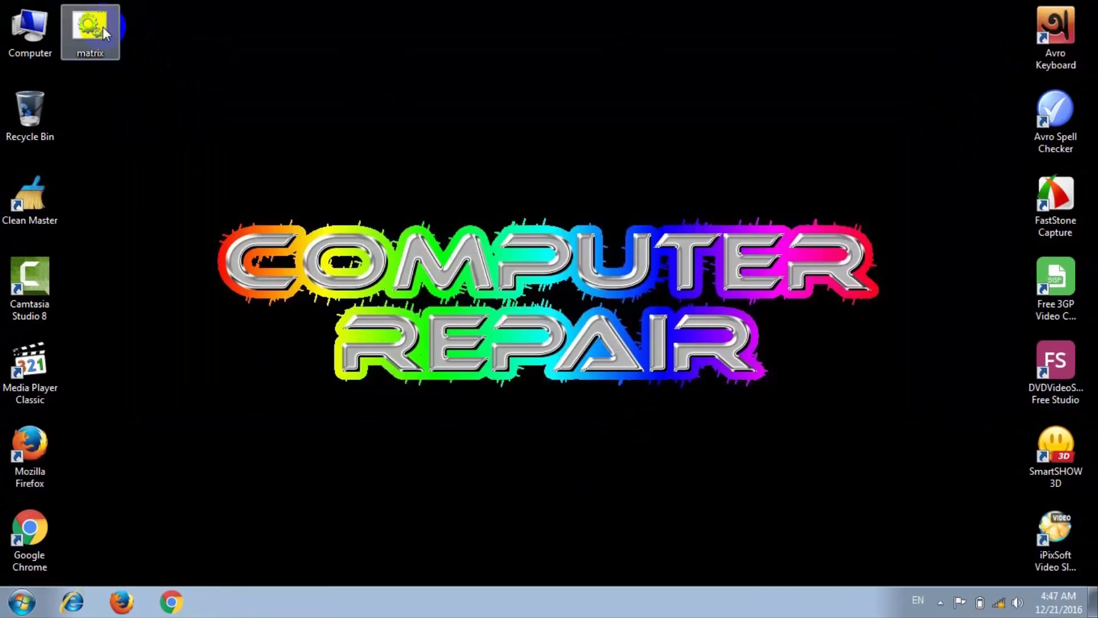
Step: Run matrix.bat from the desktop and drag its cmd window to the top-left
double_click(89, 31)
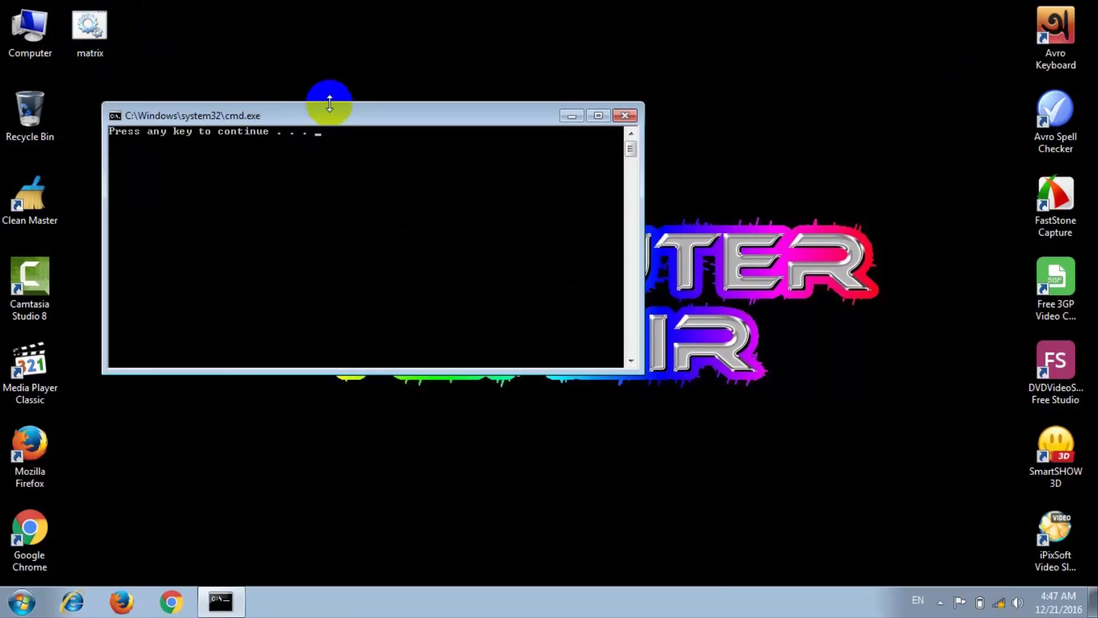
left_click_drag(329, 115, 240, 22)
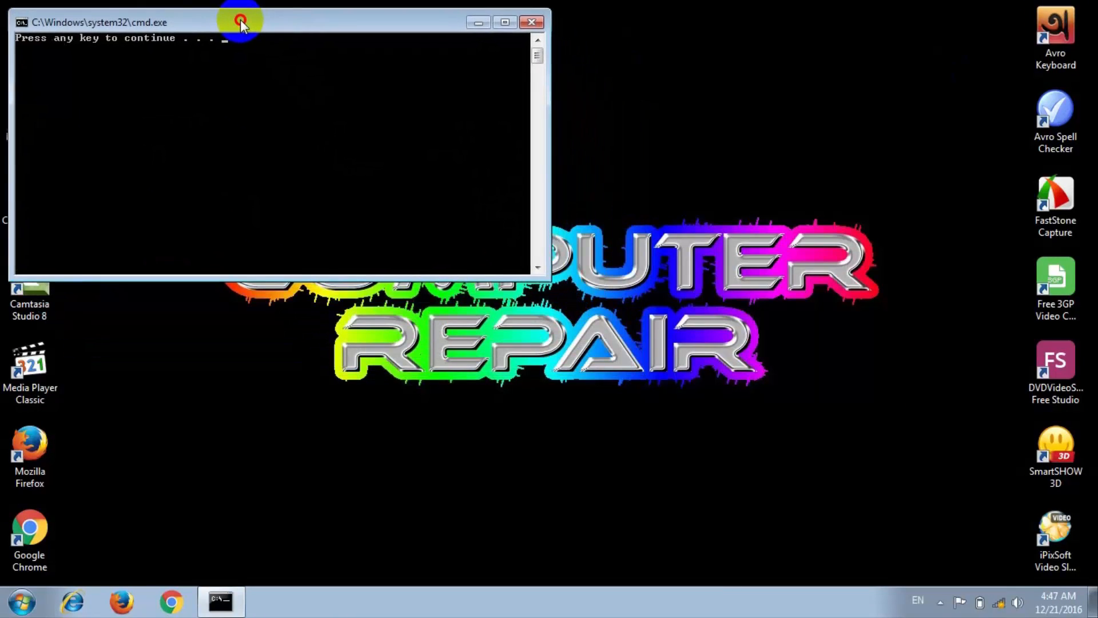